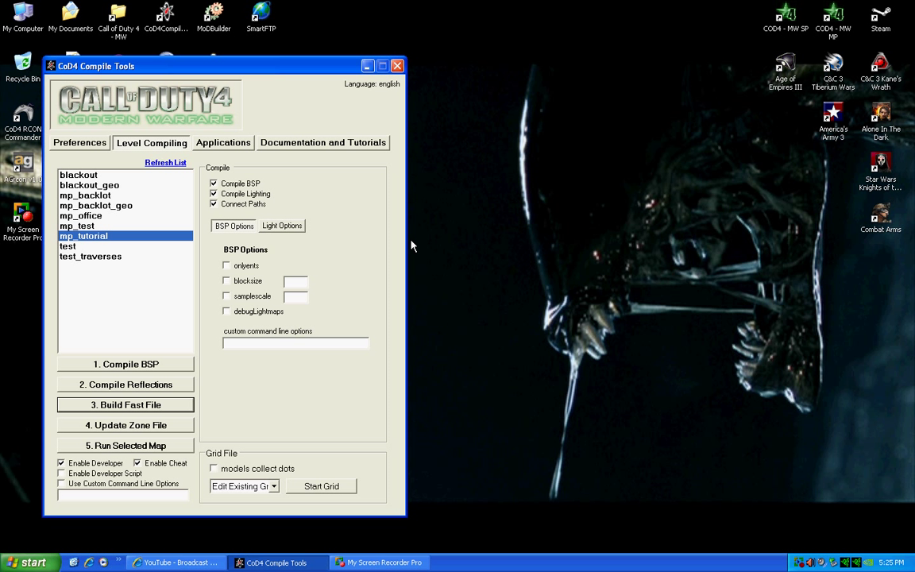
mouse_move(262, 276)
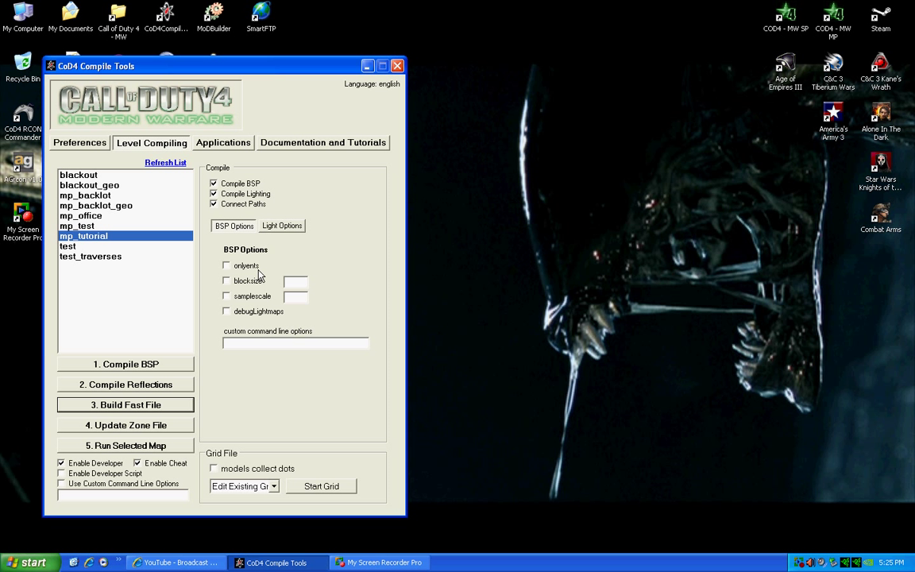
- Review the lighting and BSP compile settings, enter an r_fu console command, and quit Call of Duty 4
left_click(281, 225)
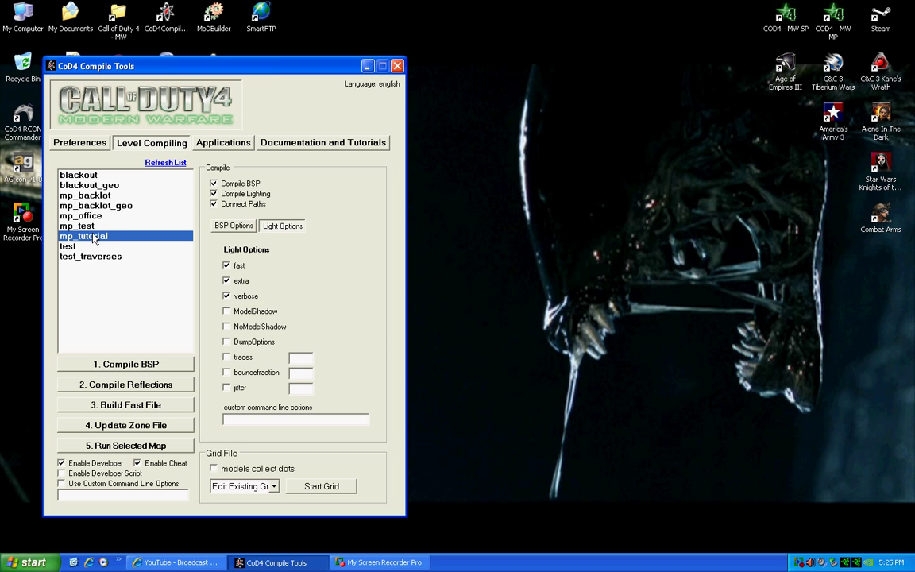
mouse_move(105, 240)
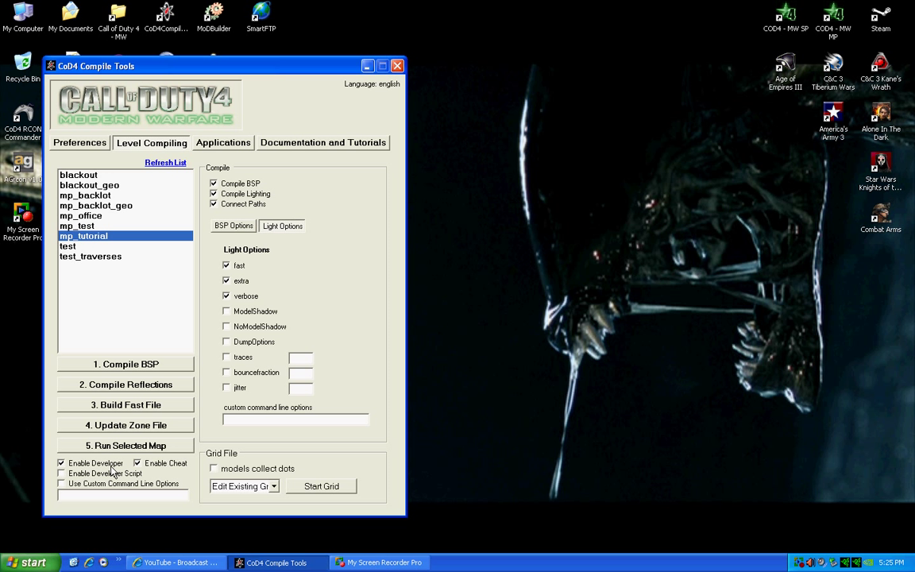
left_click(233, 226)
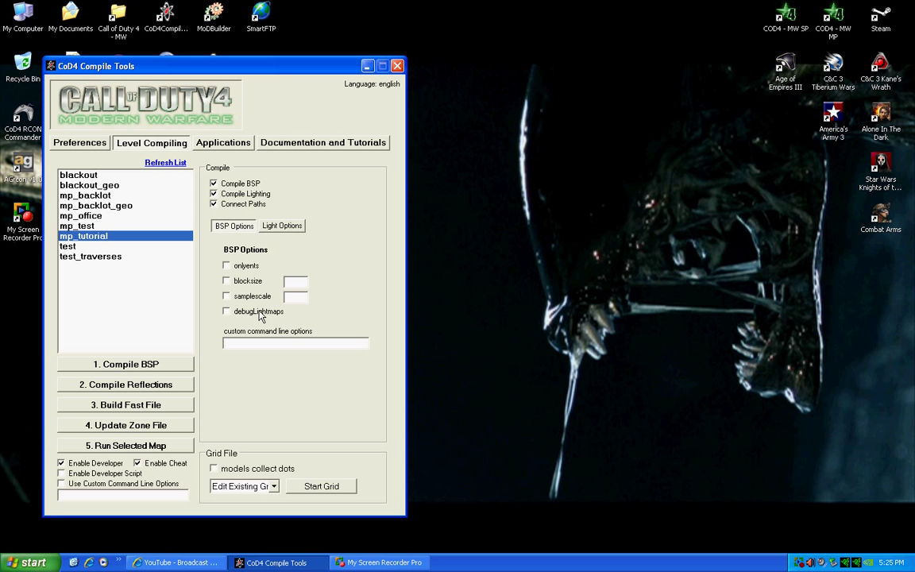
mouse_move(106, 367)
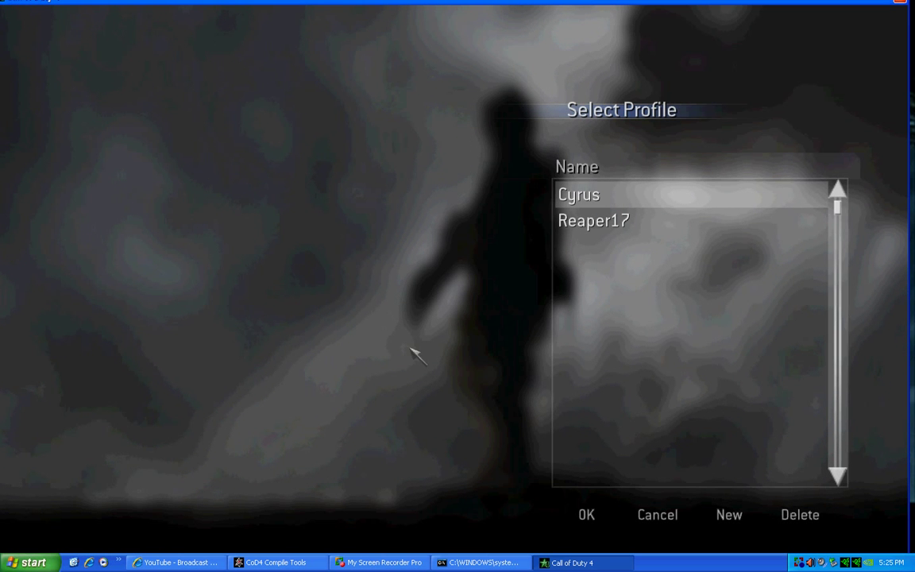
mouse_move(338, 366)
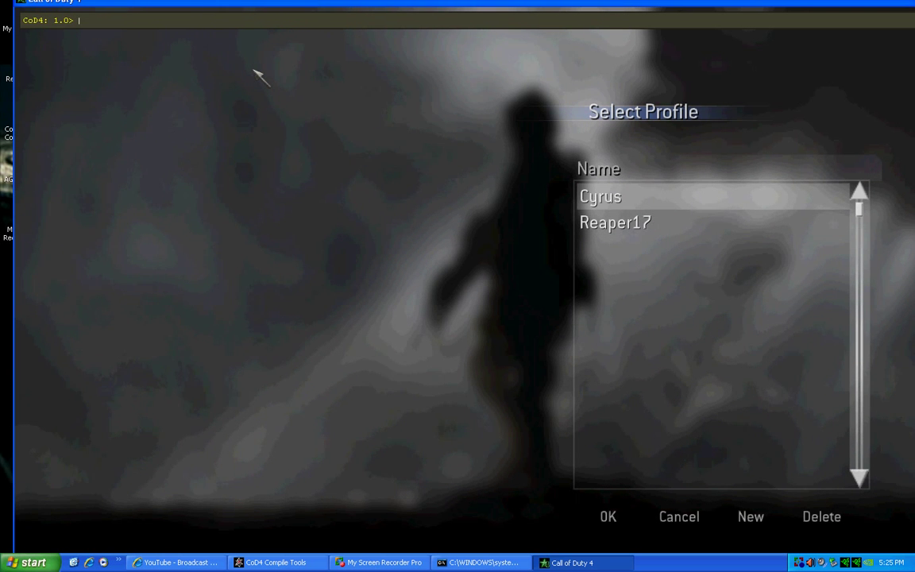
type("r")
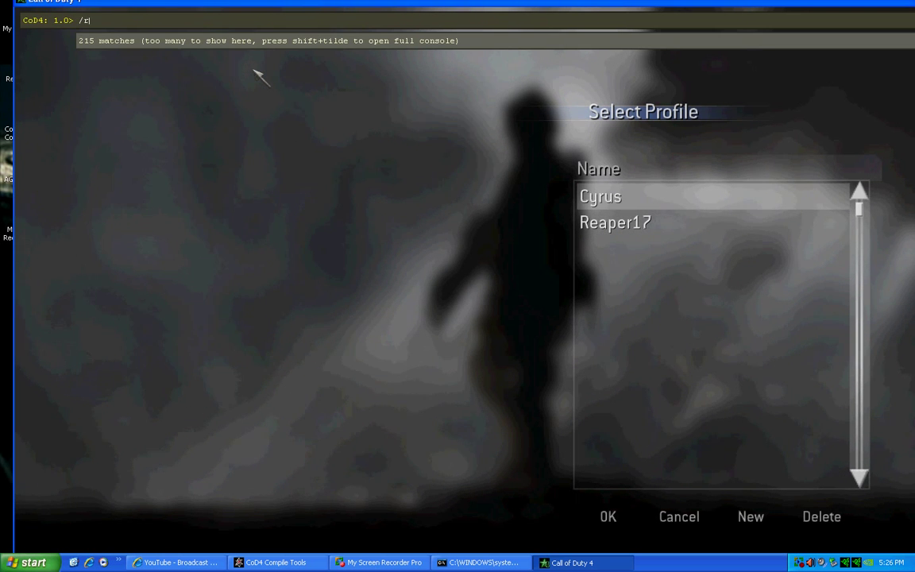
type("_fu")
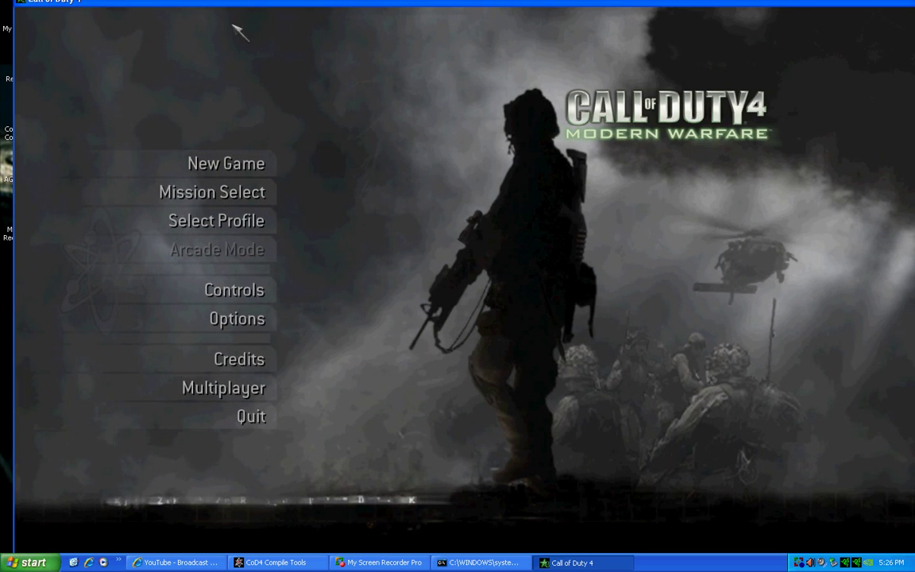
left_click(252, 416)
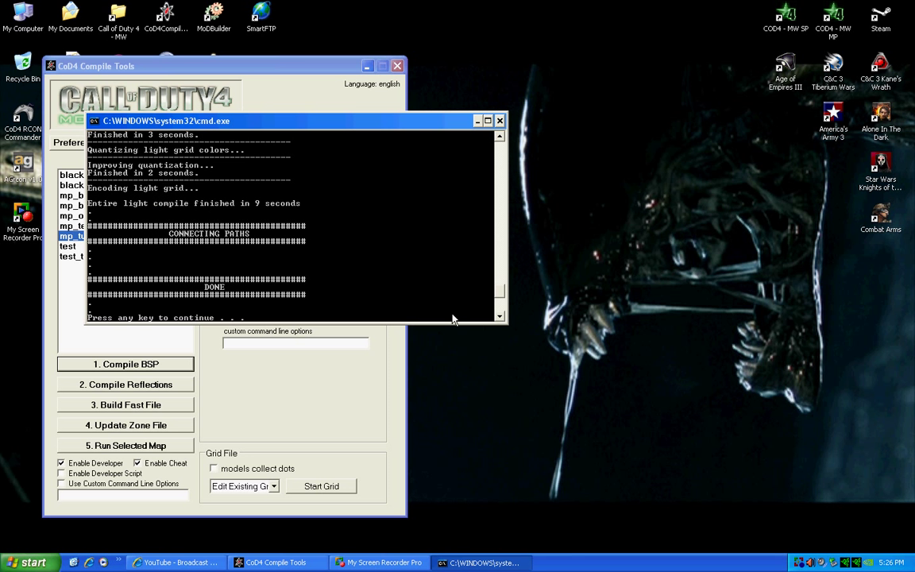
mouse_move(427, 204)
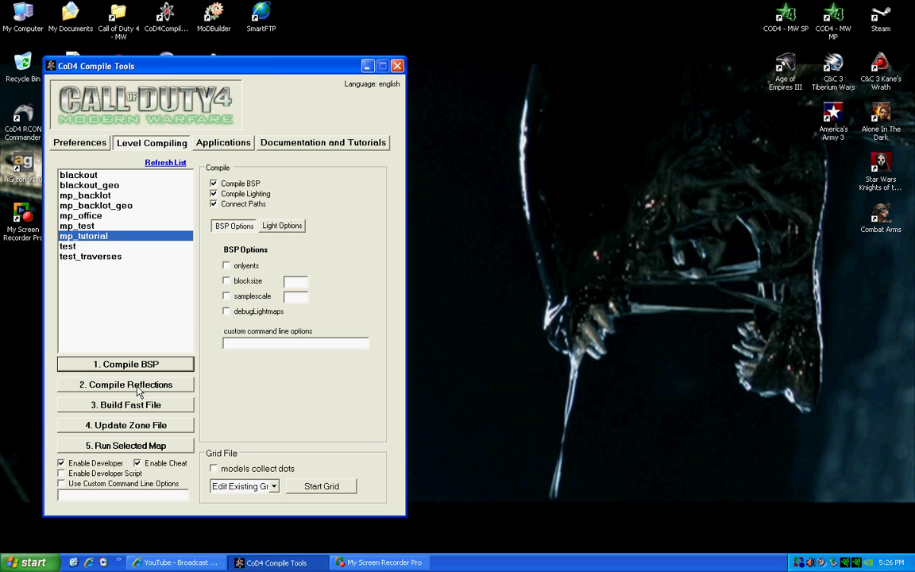
mouse_move(108, 392)
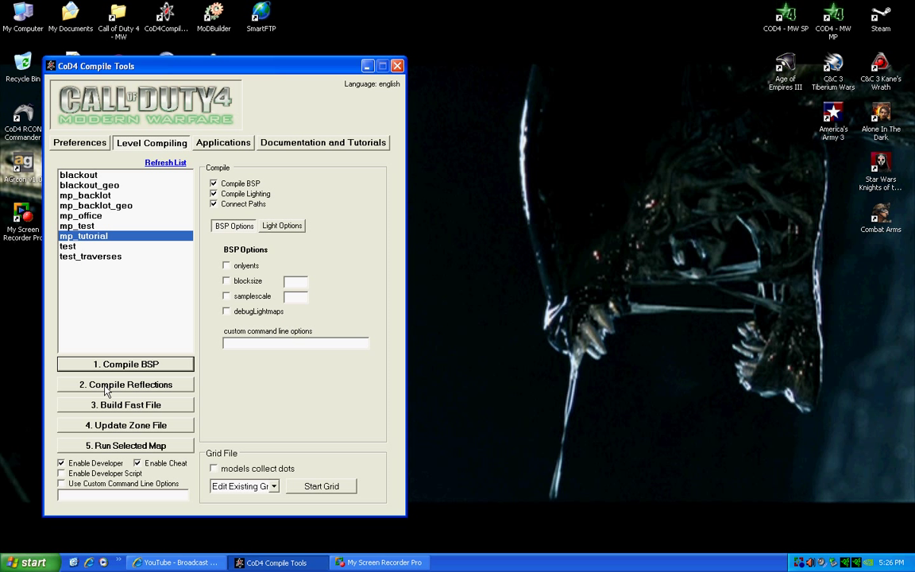
mouse_move(137, 391)
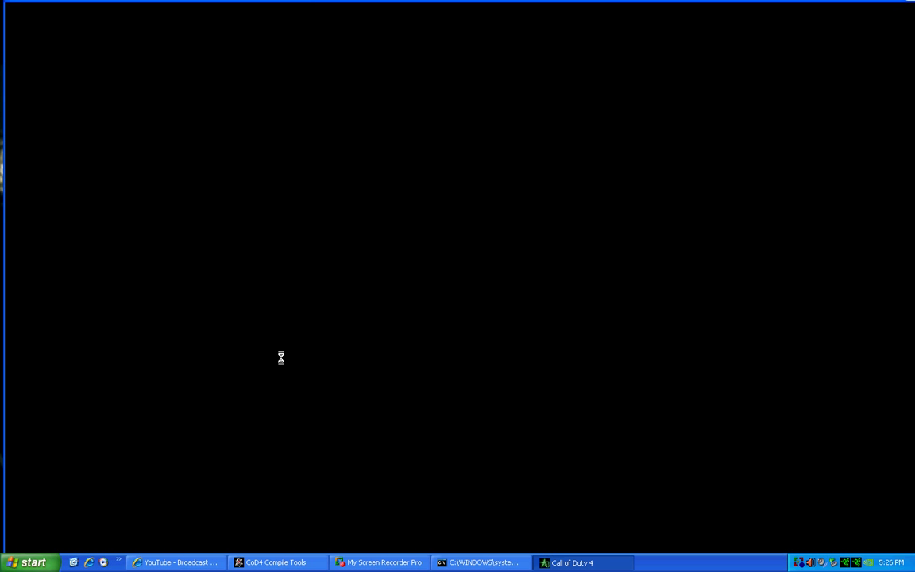
mouse_move(504, 185)
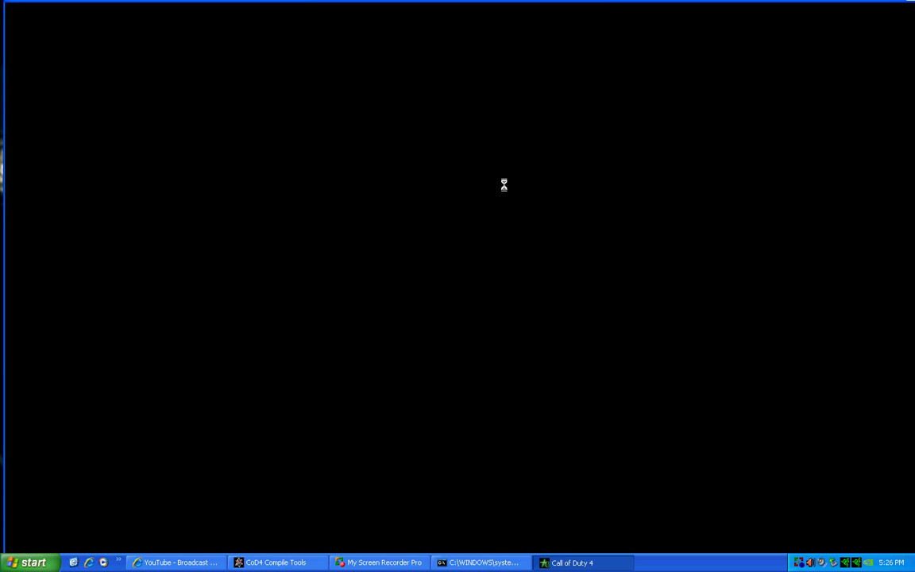
mouse_move(291, 100)
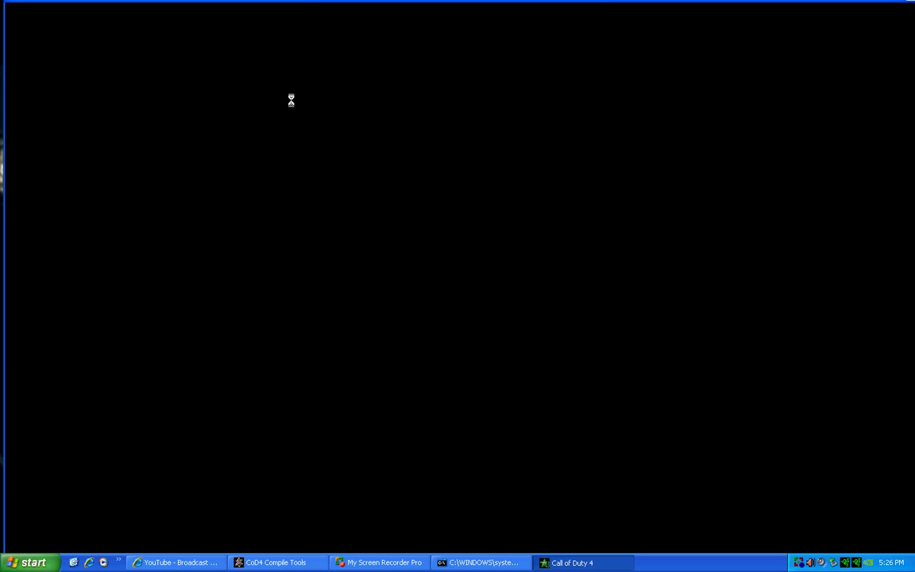
mouse_move(580, 173)
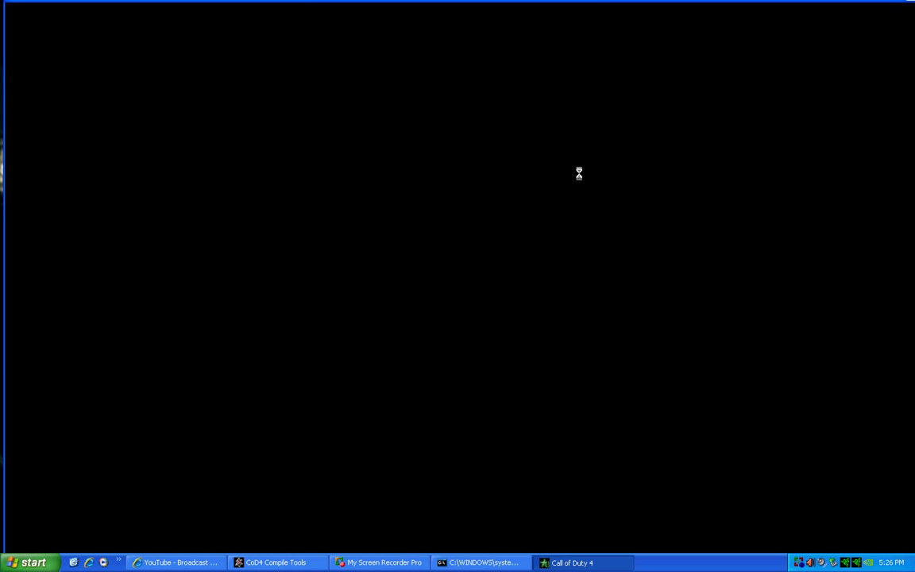
mouse_move(438, 159)
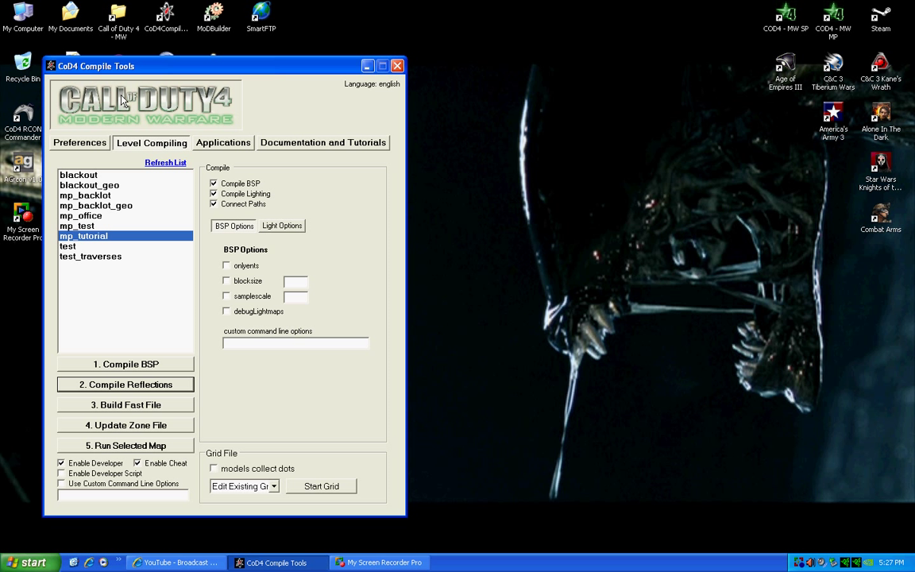
mouse_move(429, 246)
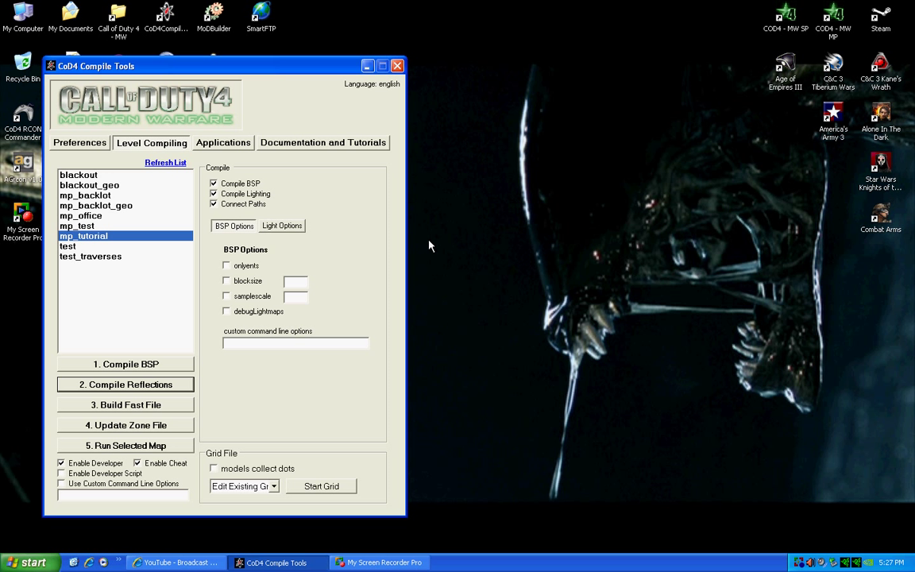
mouse_move(156, 404)
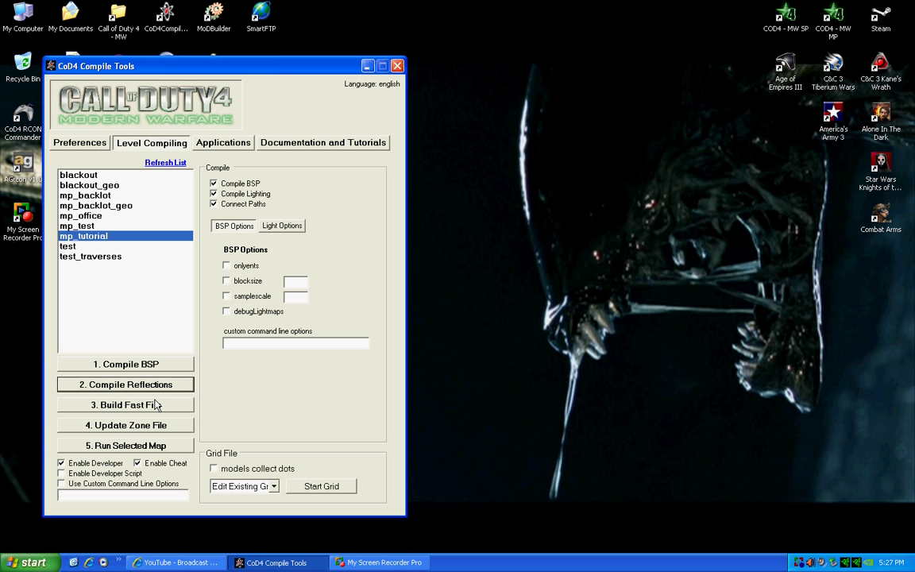
mouse_move(132, 409)
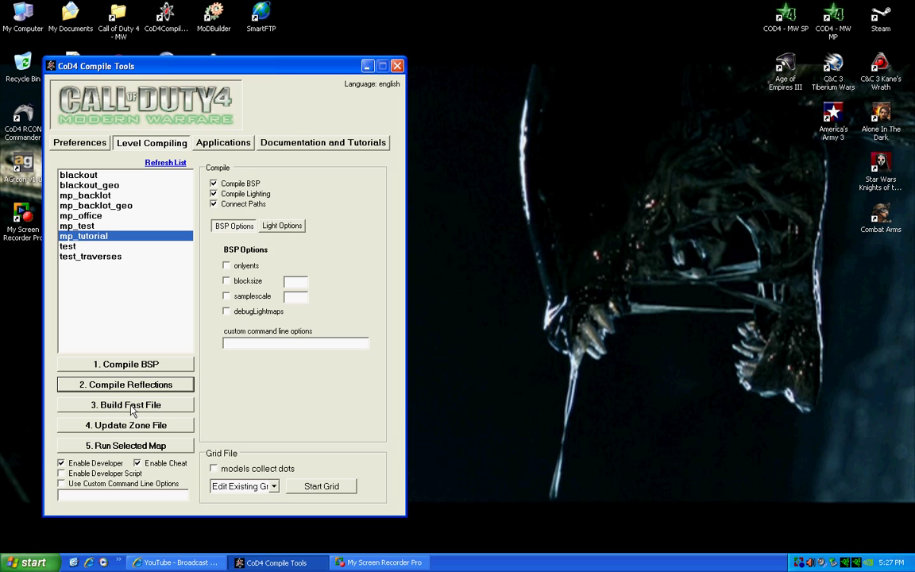
- Build the mp_tutorial fast file and read the missing script and vision file errors
left_click(125, 405)
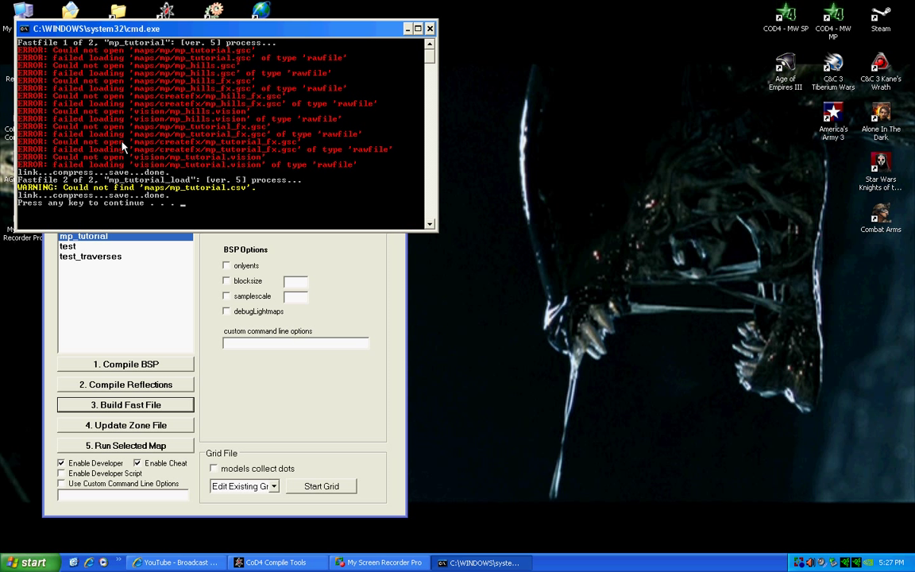
mouse_move(159, 102)
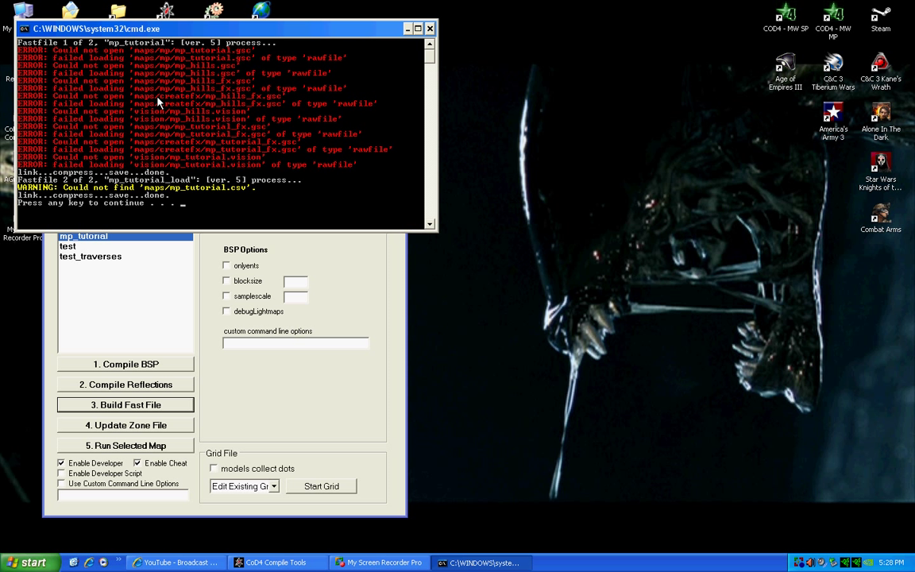
mouse_move(67, 55)
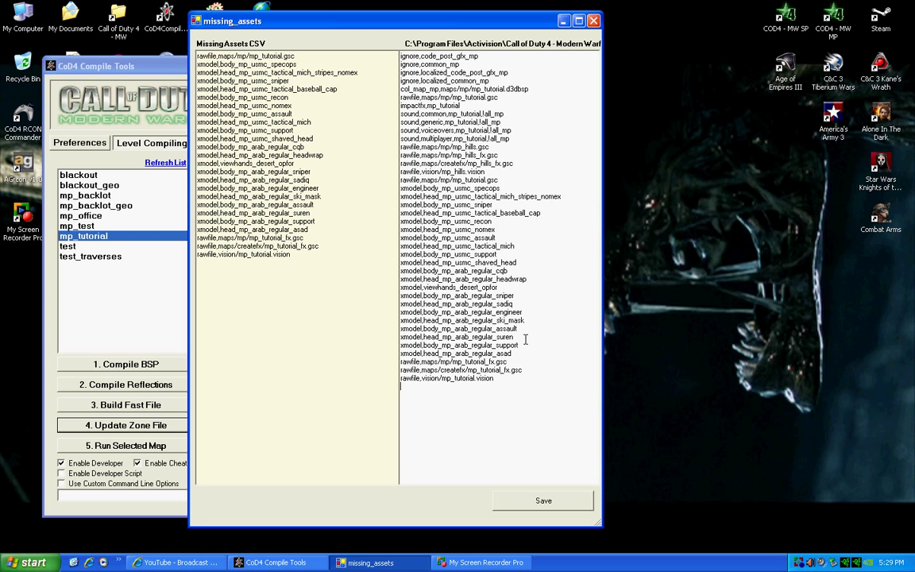
- Save the missing assets into mp_tutorial.csv twice, dismissing both success messages
left_click(544, 501)
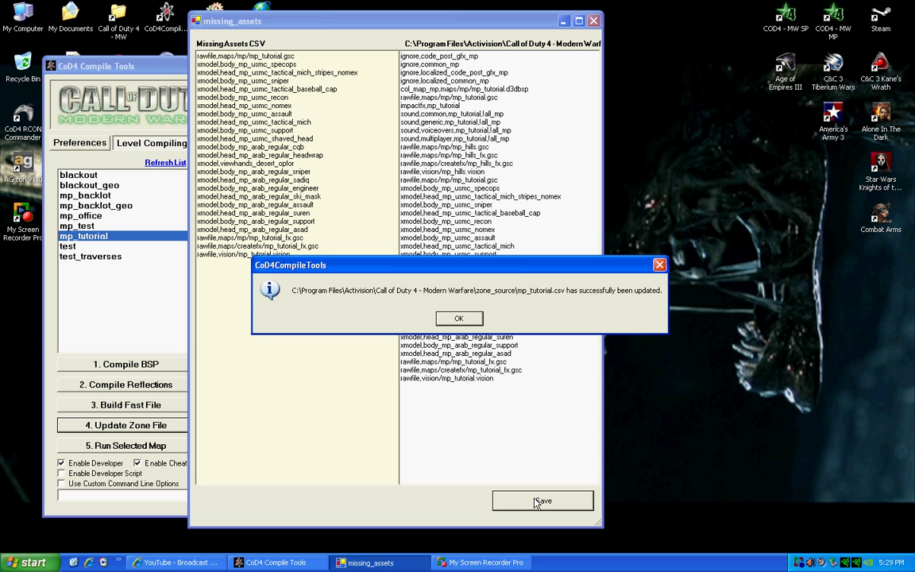
left_click(458, 318)
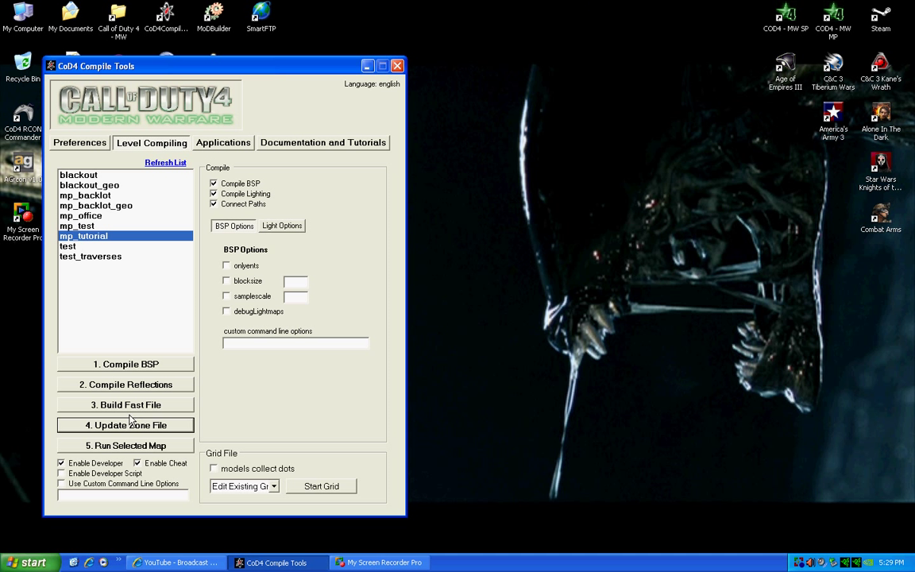
left_click(126, 424)
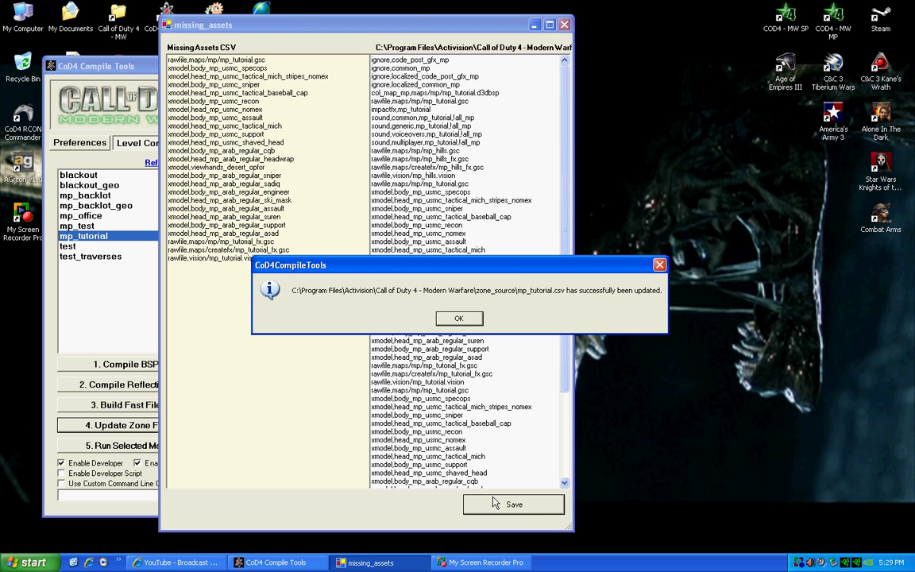
left_click(458, 318)
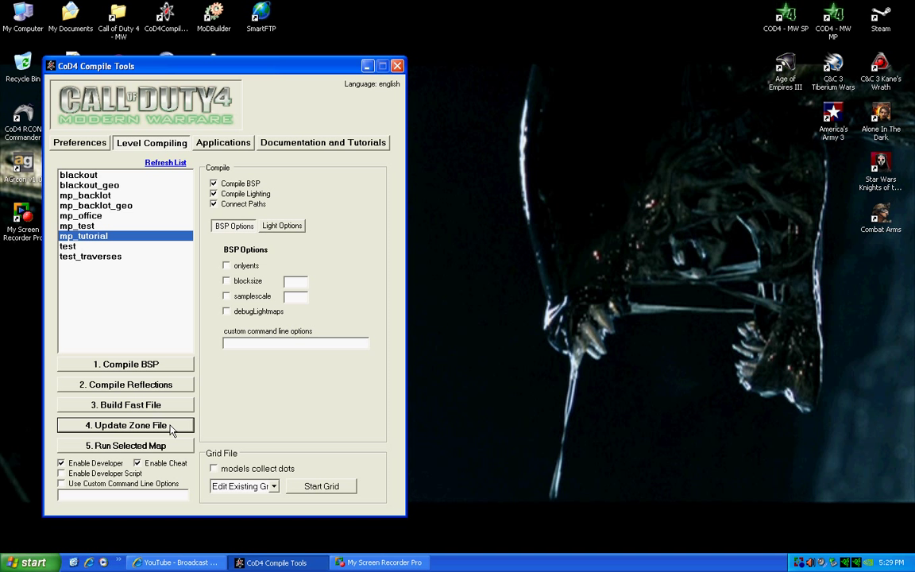
- Launch the mp_tutorial map in Call of Duty 4, then confirm quitting the game
left_click(125, 425)
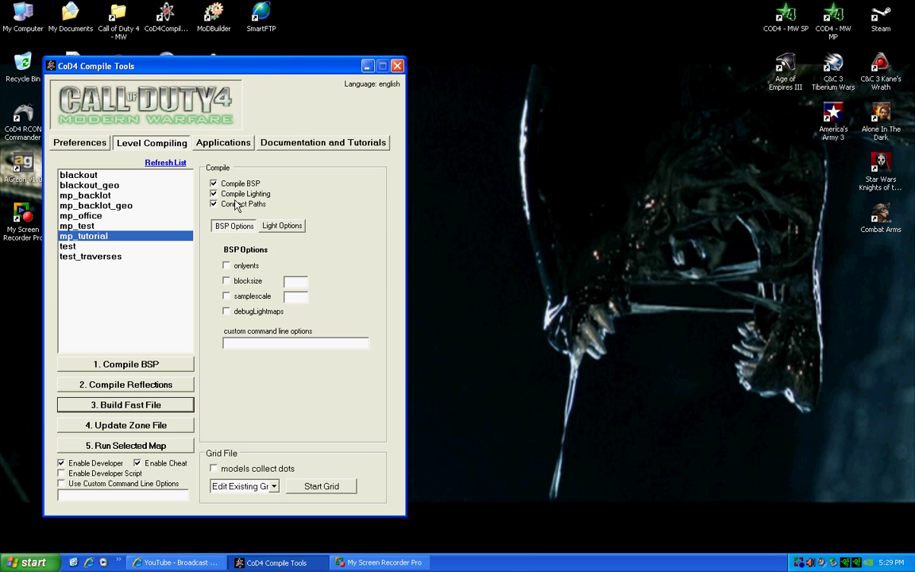
left_click(126, 445)
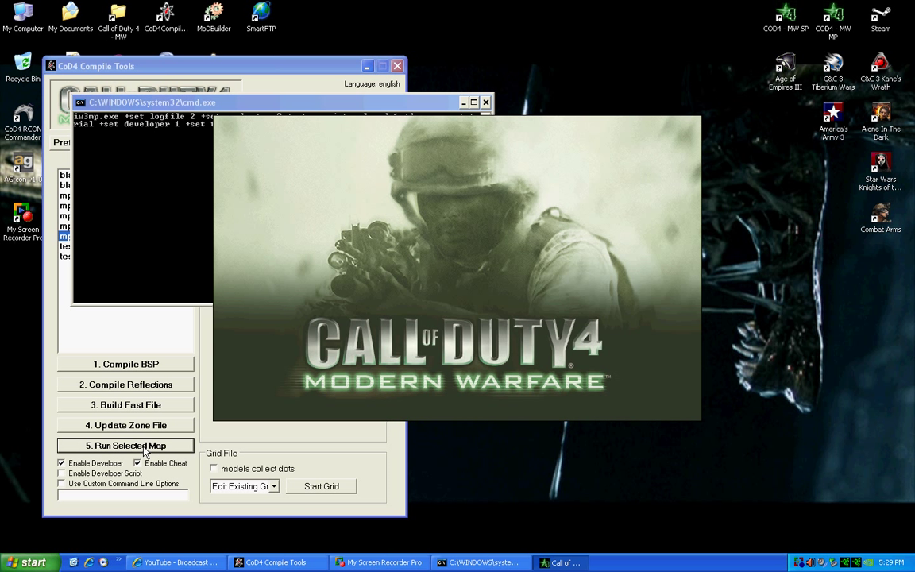
left_click(126, 445)
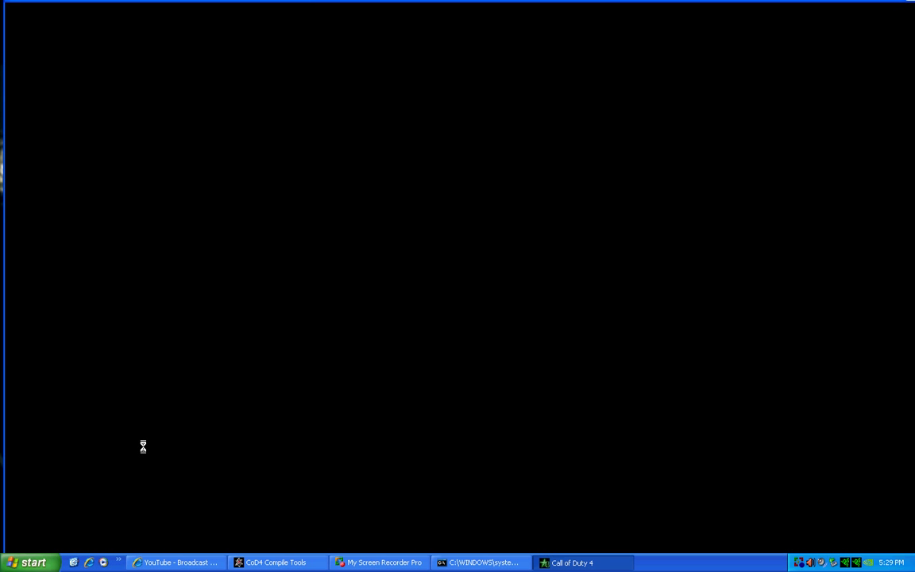
mouse_move(444, 249)
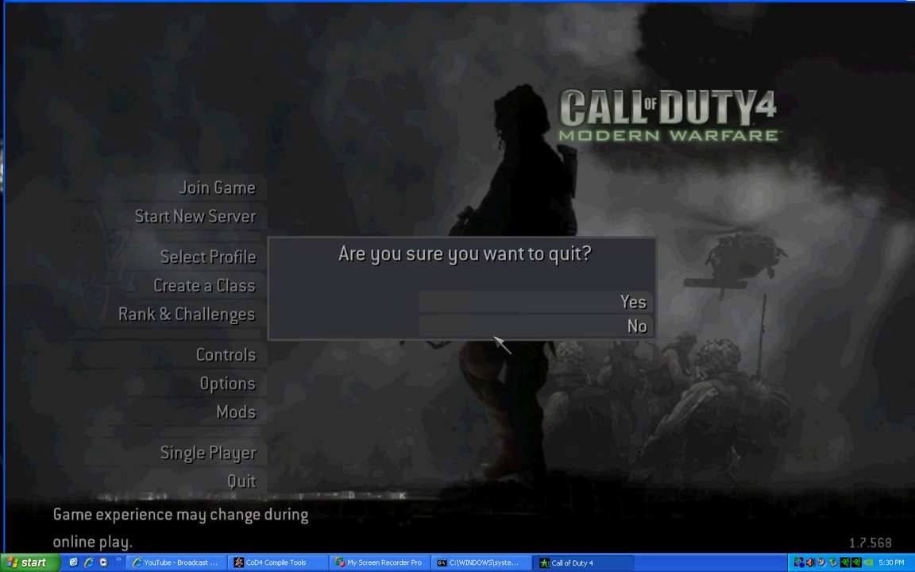
left_click(634, 302)
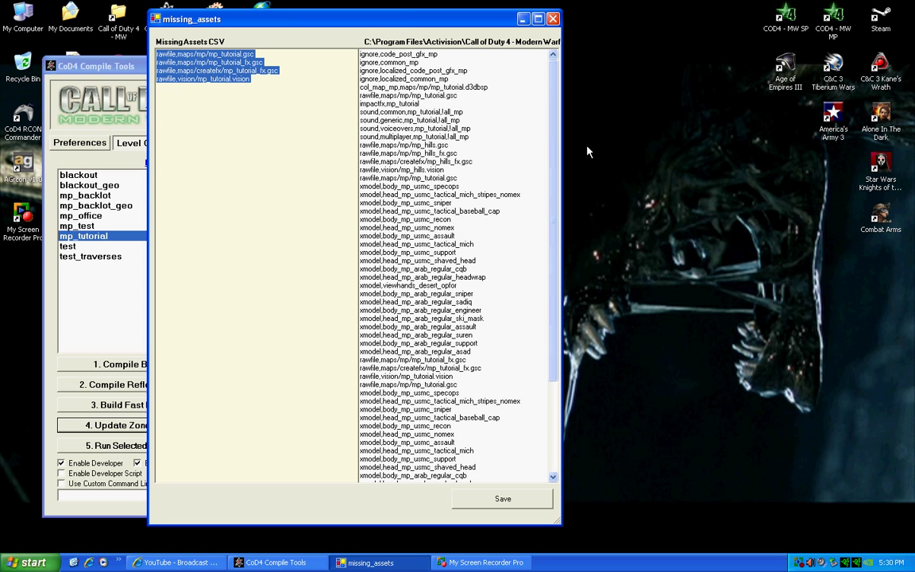
- Save the four missing mp_tutorial script and vision assets, then close the console window
scroll("down", 3)
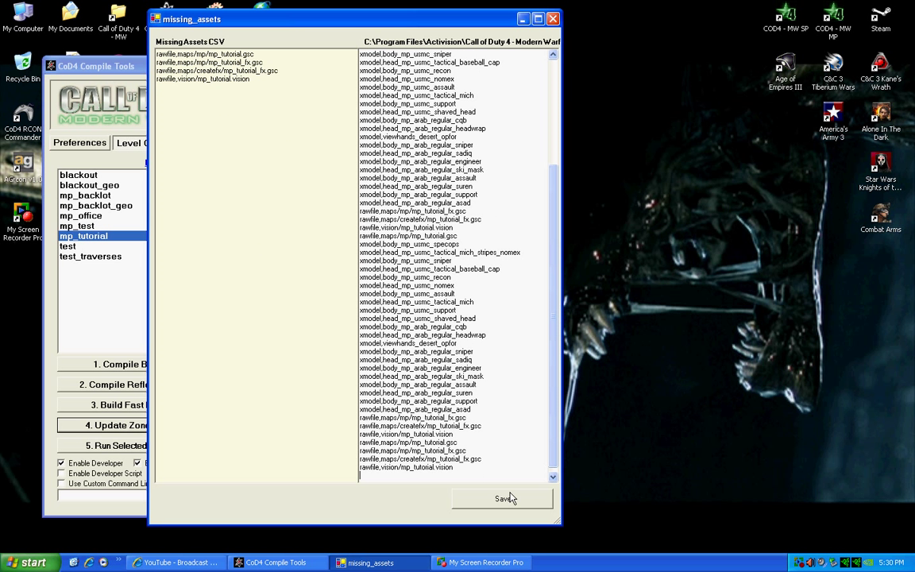
left_click(505, 498)
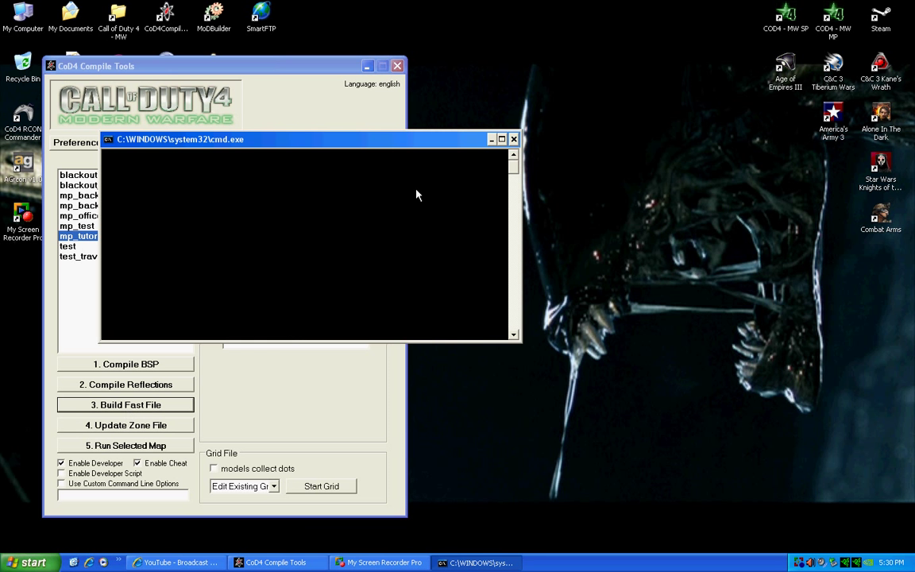
left_click(125, 405)
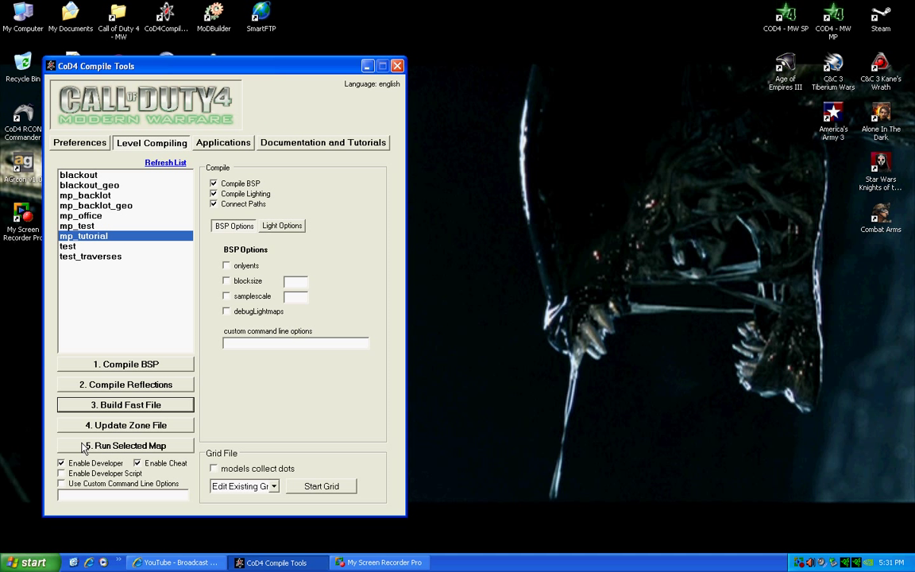
mouse_move(189, 454)
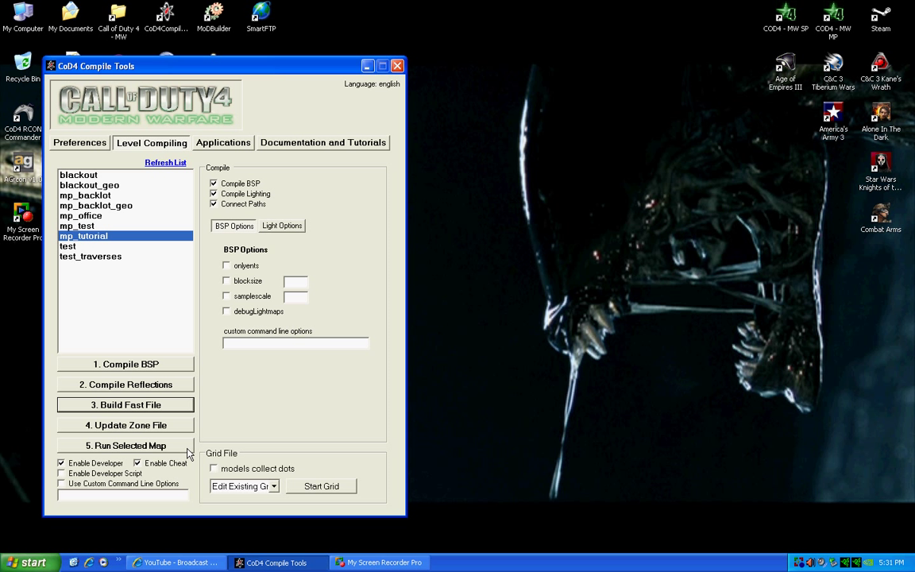
mouse_move(554, 285)
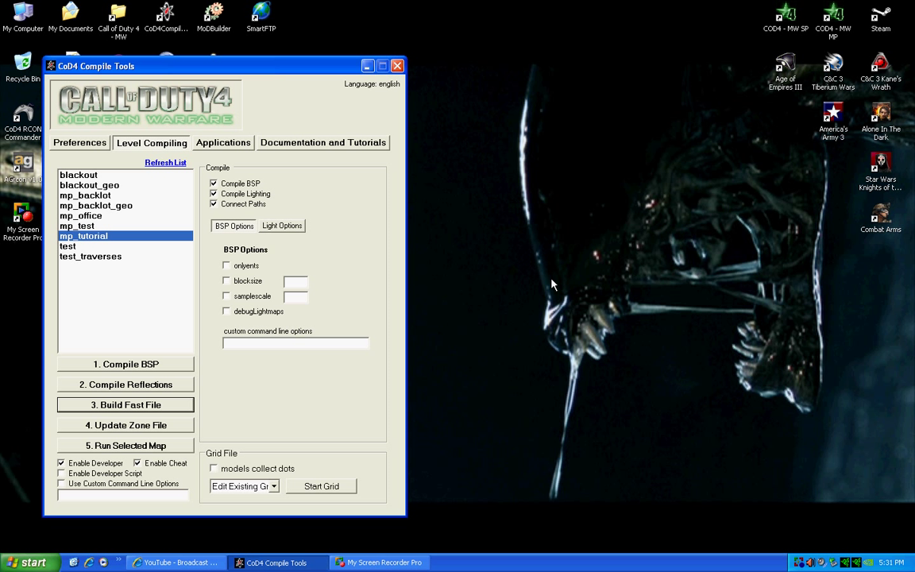